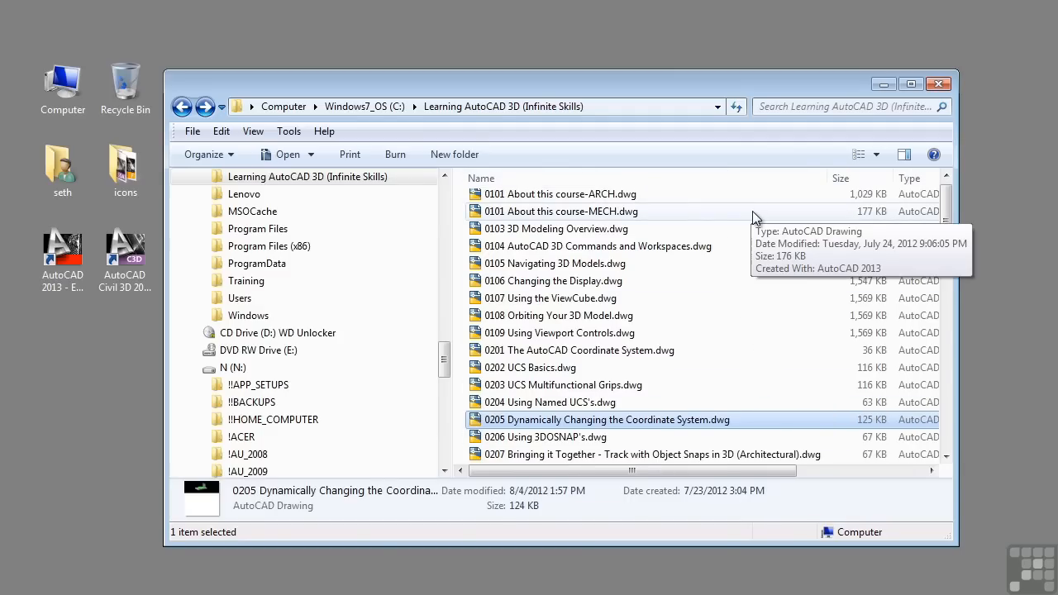
Open '0205 Dynamically Changing the Coordinate System.dwg' from the Learning AutoCAD 3D folder.
{"action": "double_click", "coordinate": [606, 419]}
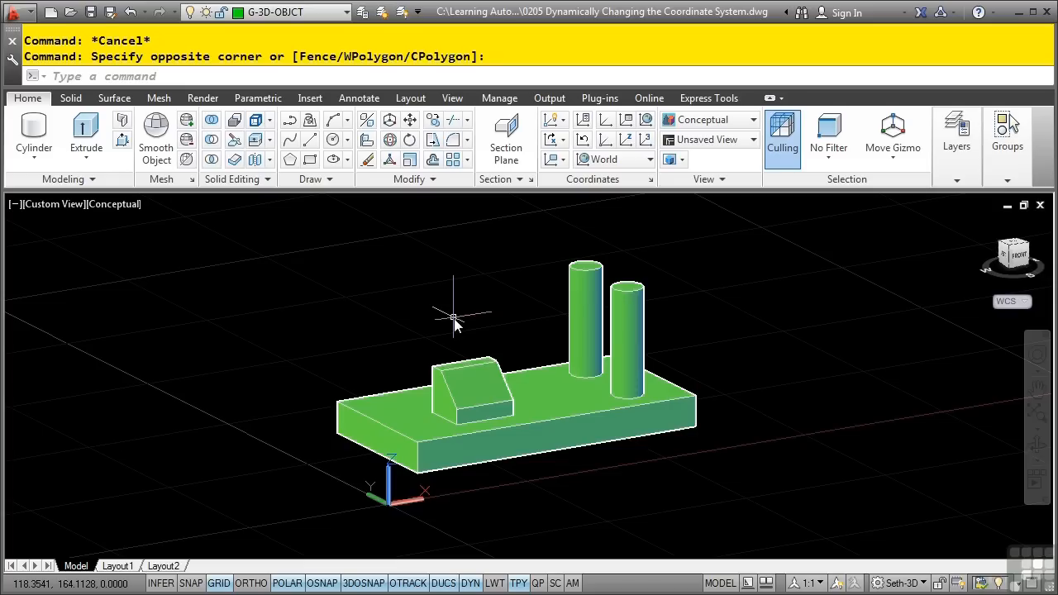
{"action": "mouse_move", "coordinate": [442, 554]}
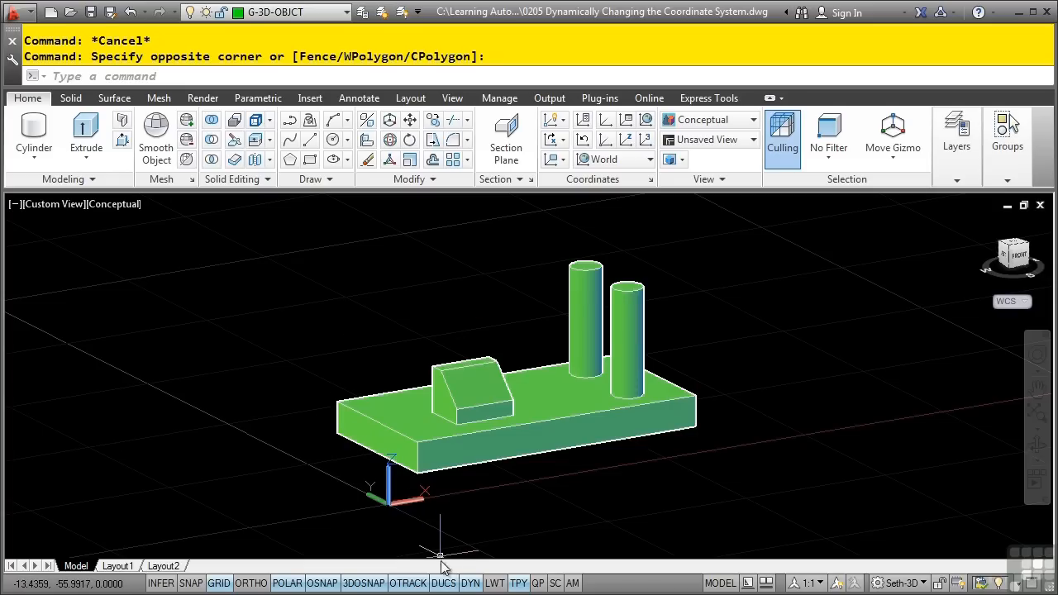
{"action": "mouse_move", "coordinate": [443, 583]}
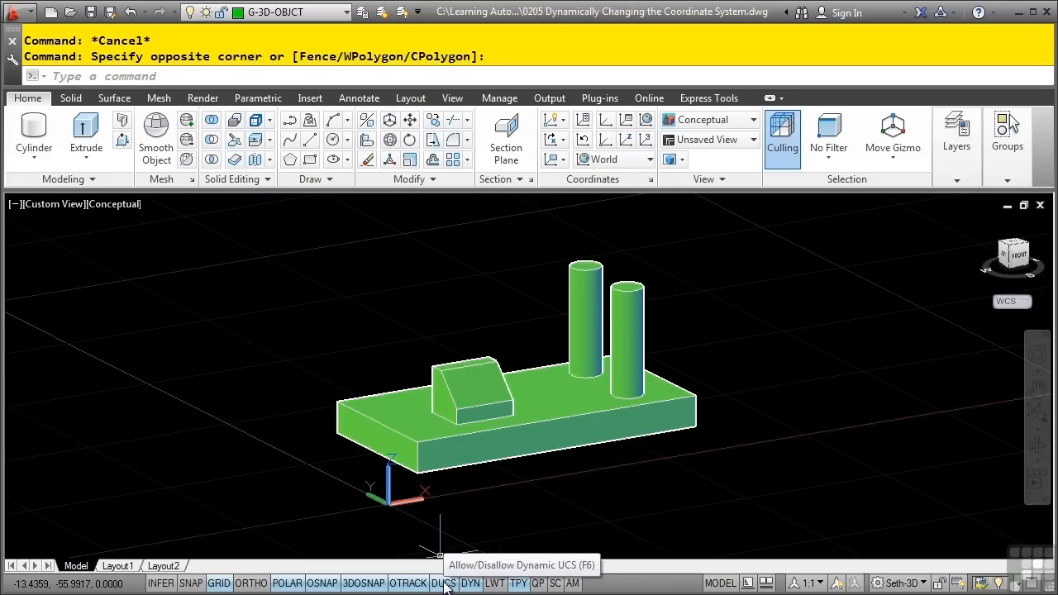
{"action": "right_click", "coordinate": [443, 582]}
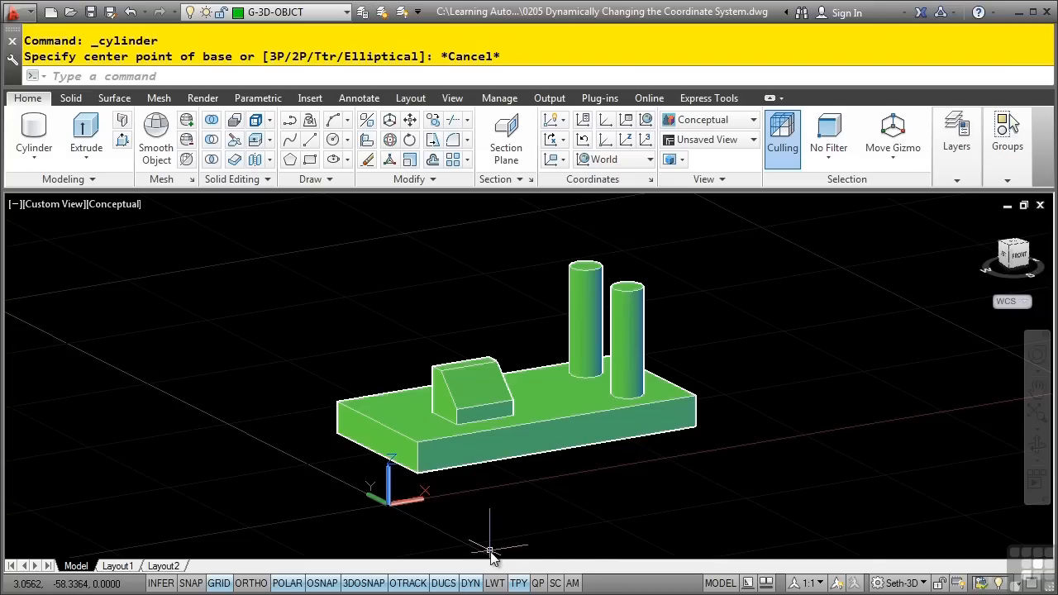
{"action": "mouse_move", "coordinate": [481, 537]}
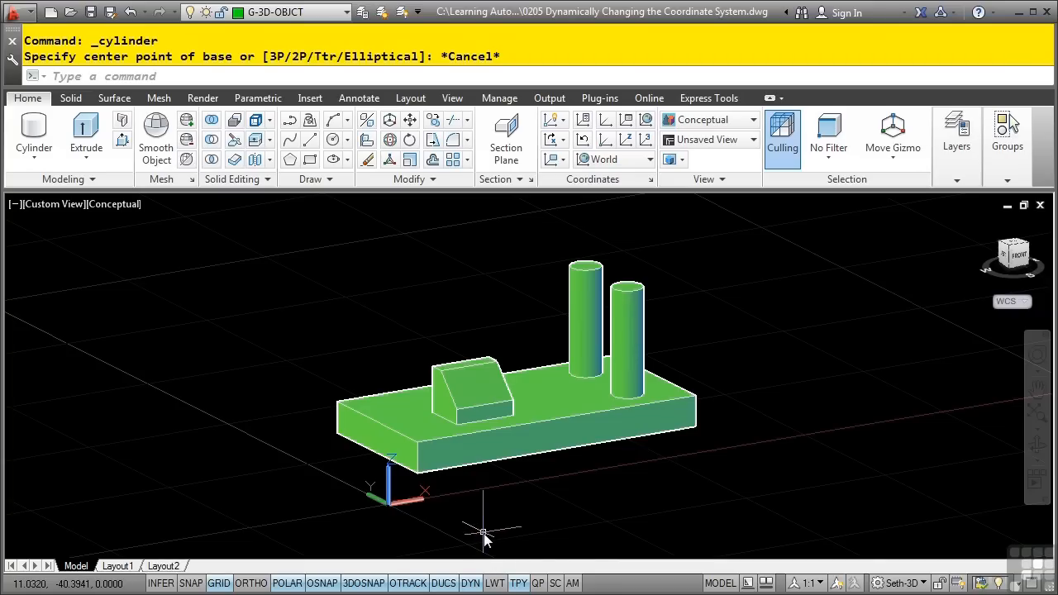
{"action": "mouse_move", "coordinate": [483, 522]}
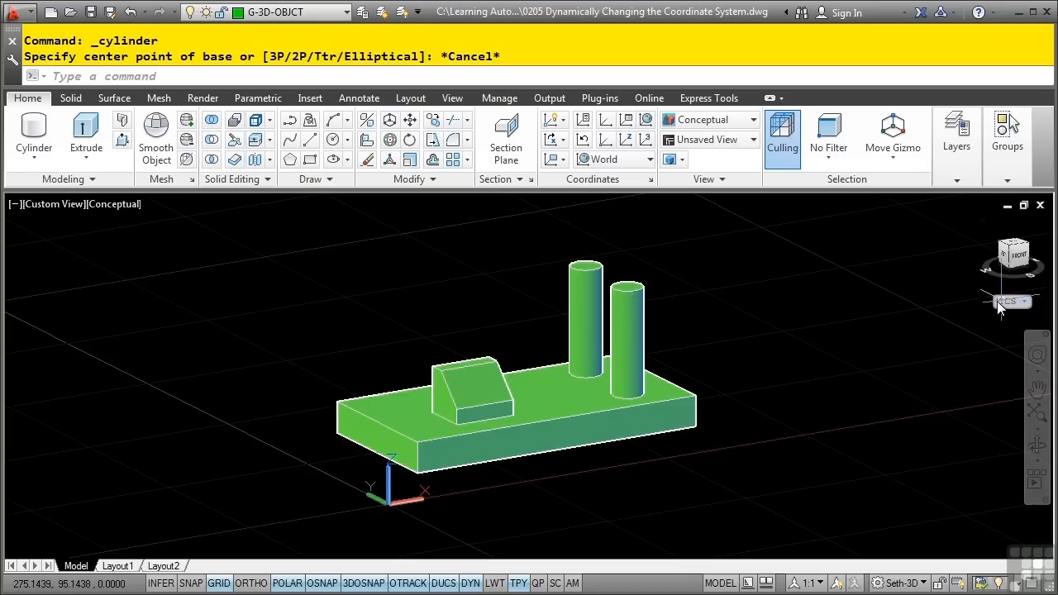
{"action": "mouse_move", "coordinate": [33, 124]}
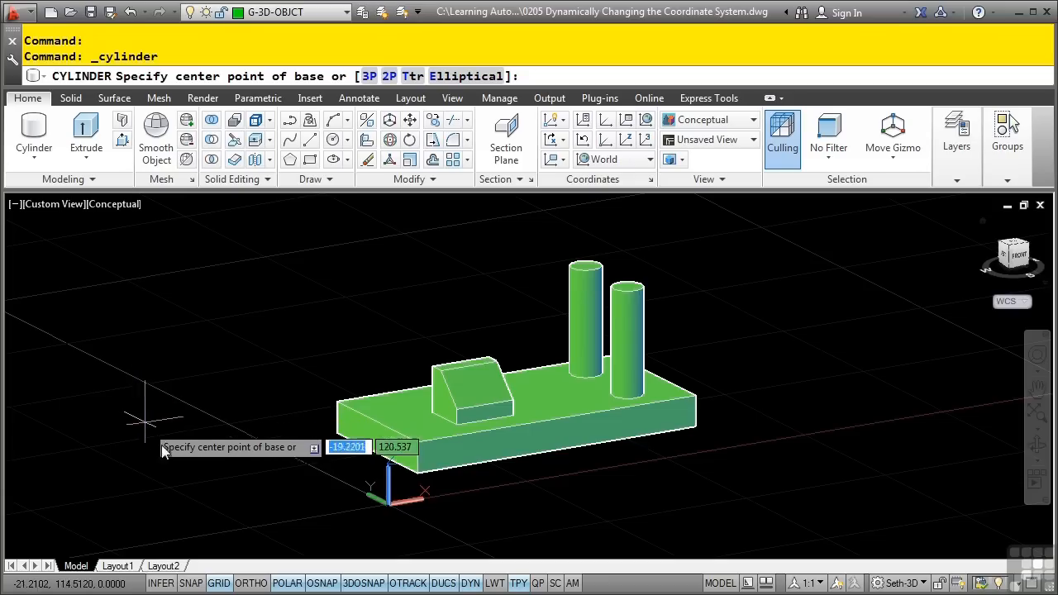
{"action": "mouse_move", "coordinate": [451, 550]}
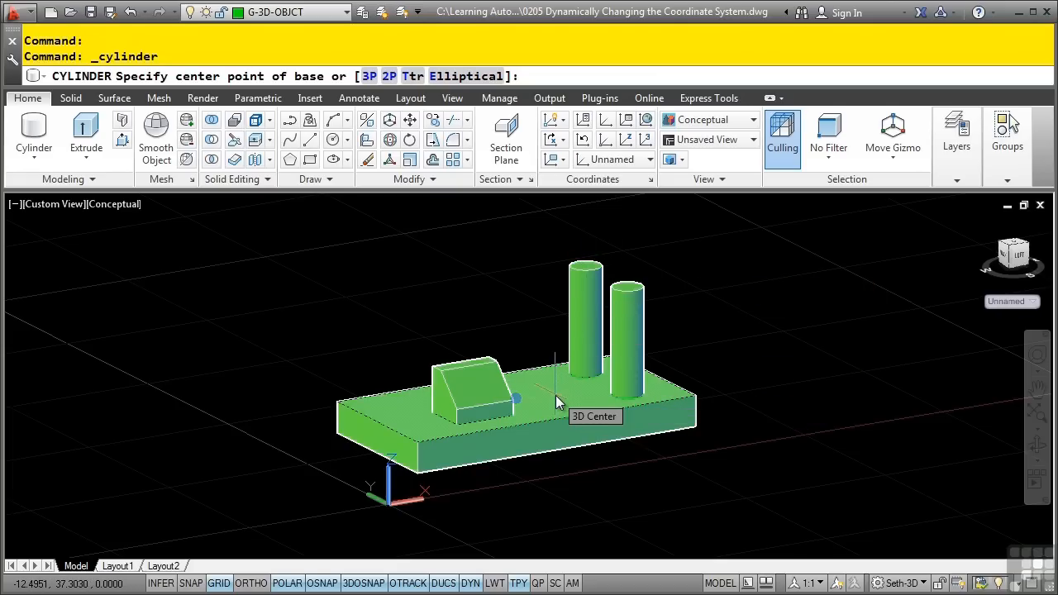
{"action": "mouse_move", "coordinate": [483, 388]}
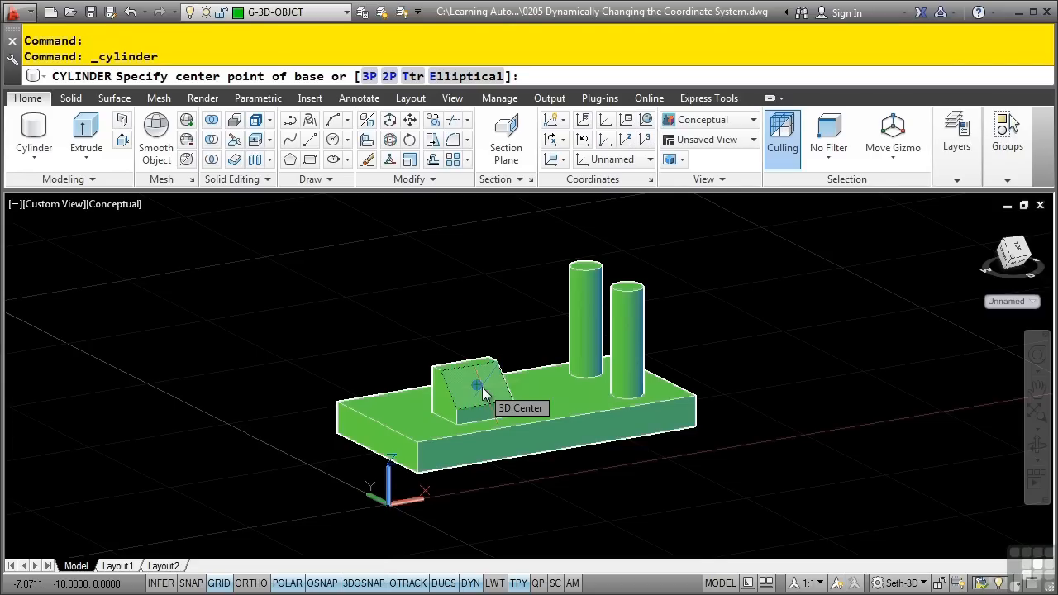
Place a radius 5, height 5 cylinder centred on the sloped face of the green block.
{"action": "left_click", "coordinate": [478, 386]}
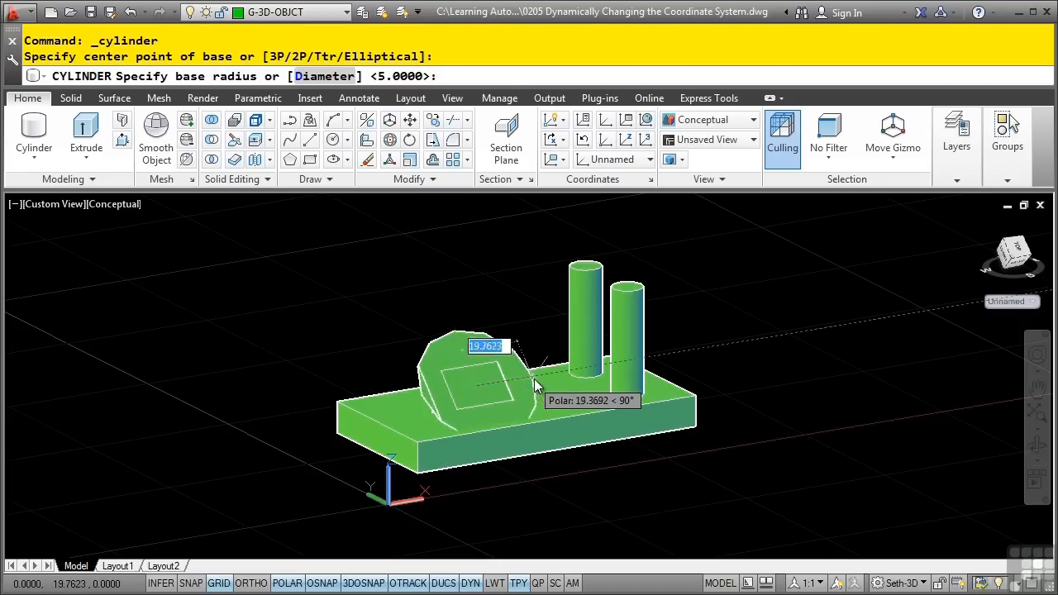
{"action": "mouse_move", "coordinate": [522, 369]}
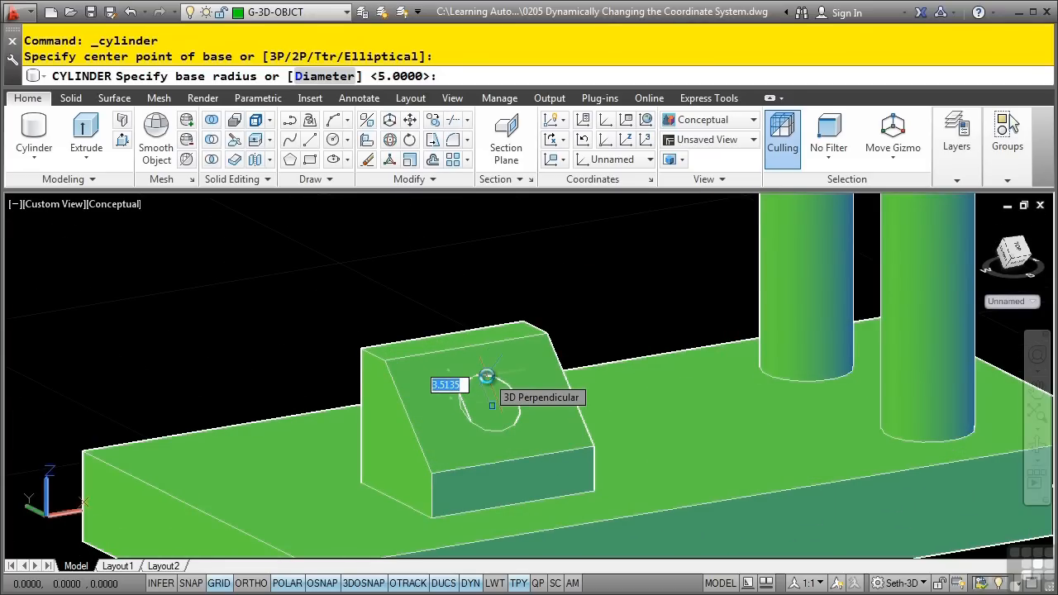
{"action": "type", "text": "5"}
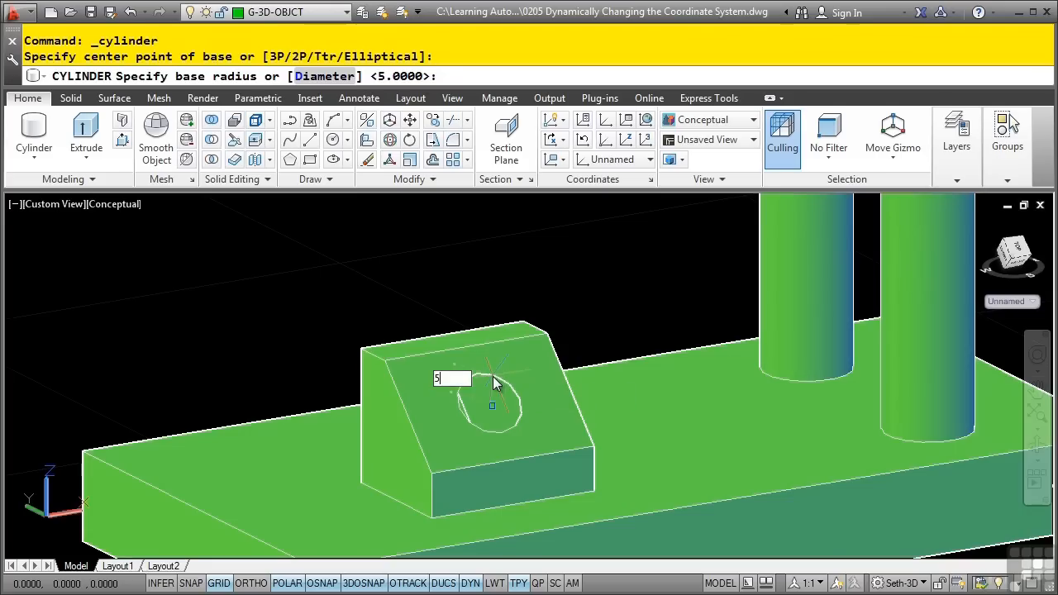
{"action": "type", "text": "5"}
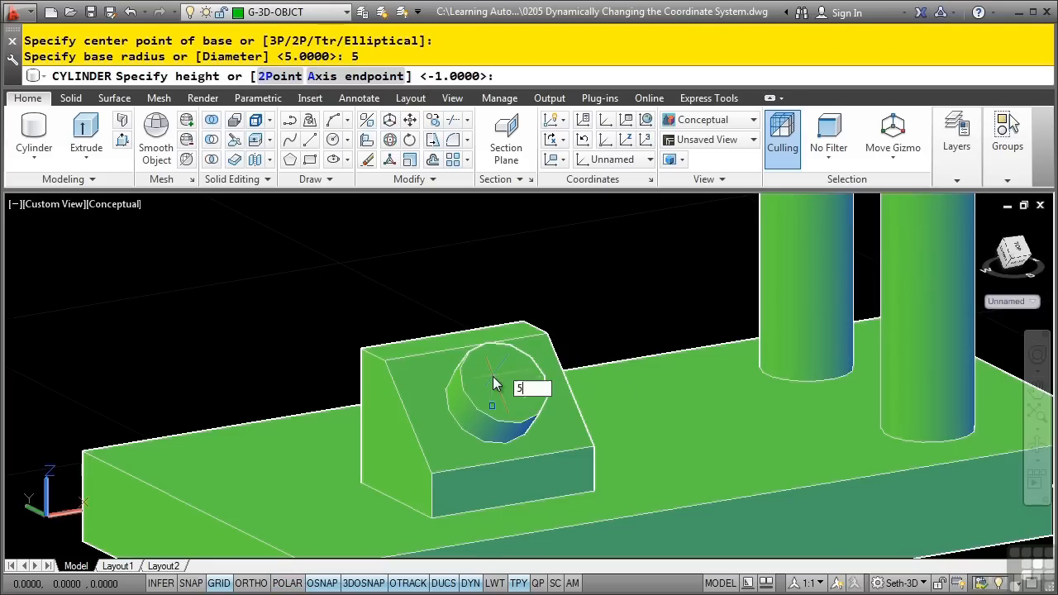